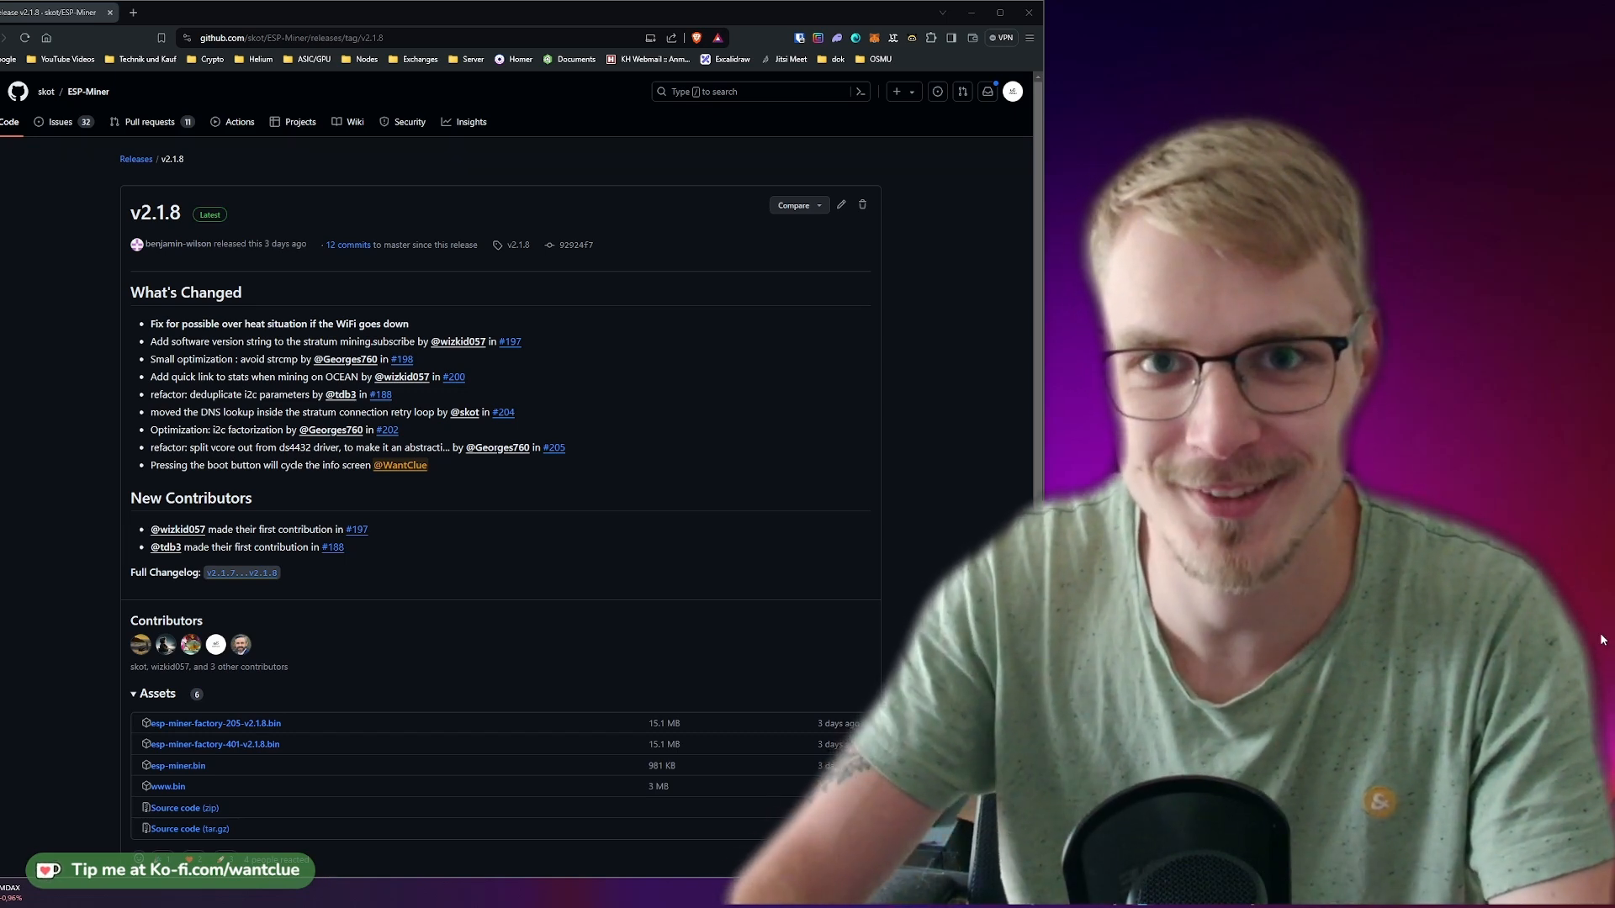
- Leave the v2.1.8 release page for the full ESP-Miner releases list via the Releases breadcrumb
{"action": "left_click", "coordinate": [134, 158]}
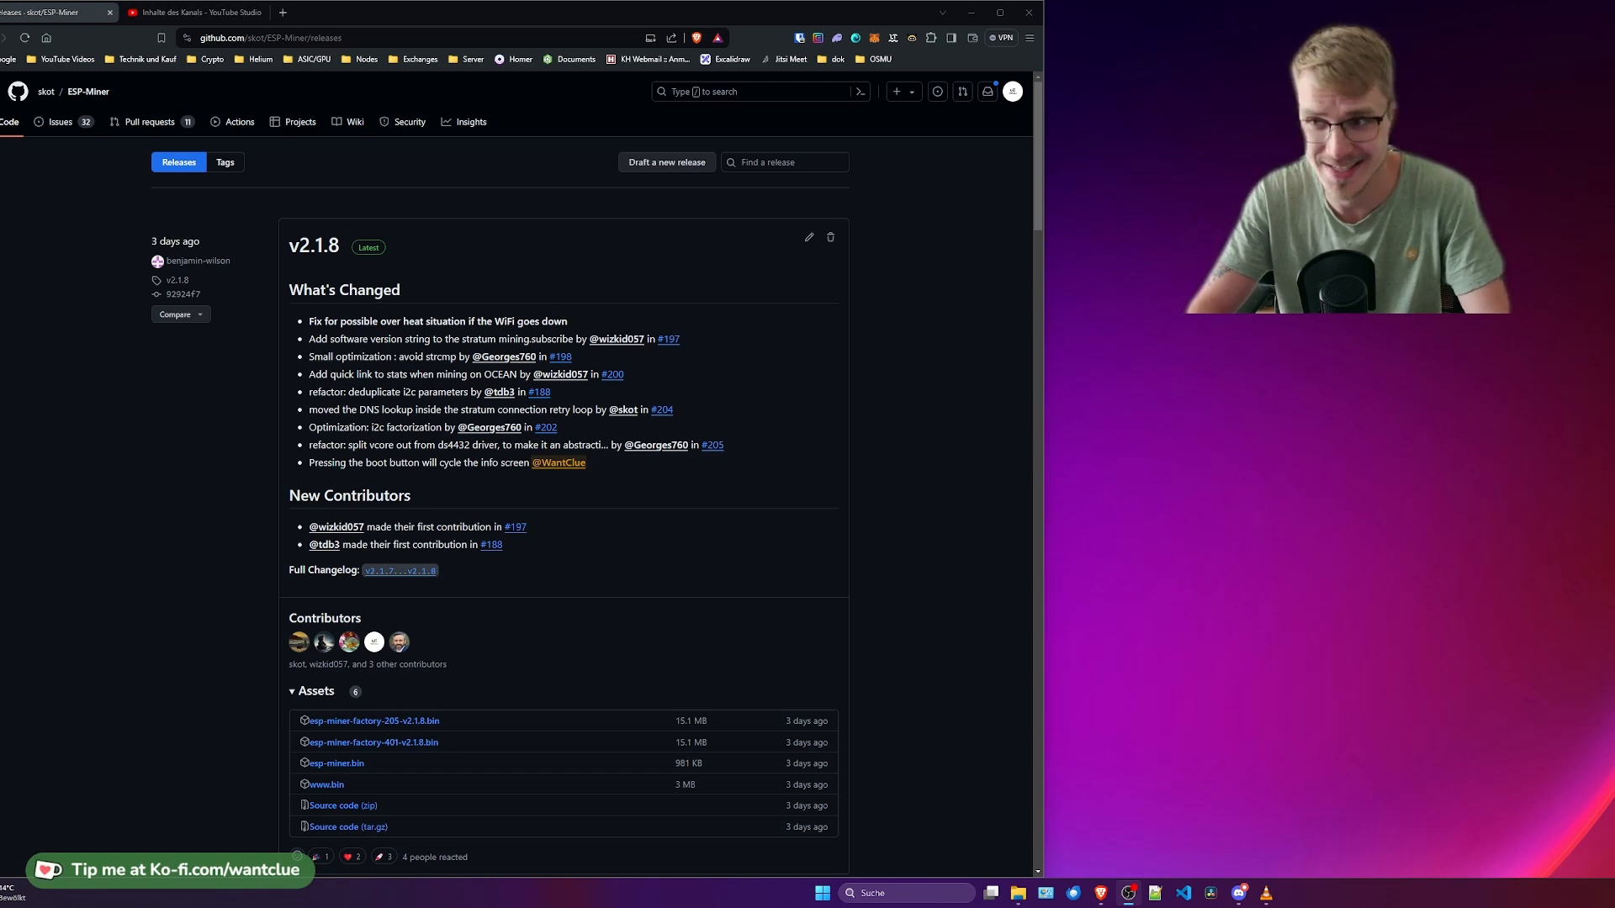
- Read down the releases list past v2.1.8's assets to v2.1.6, then back to the v2.1.7 notes
{"action": "scroll", "scroll_direction": "down", "scroll_amount": 3}
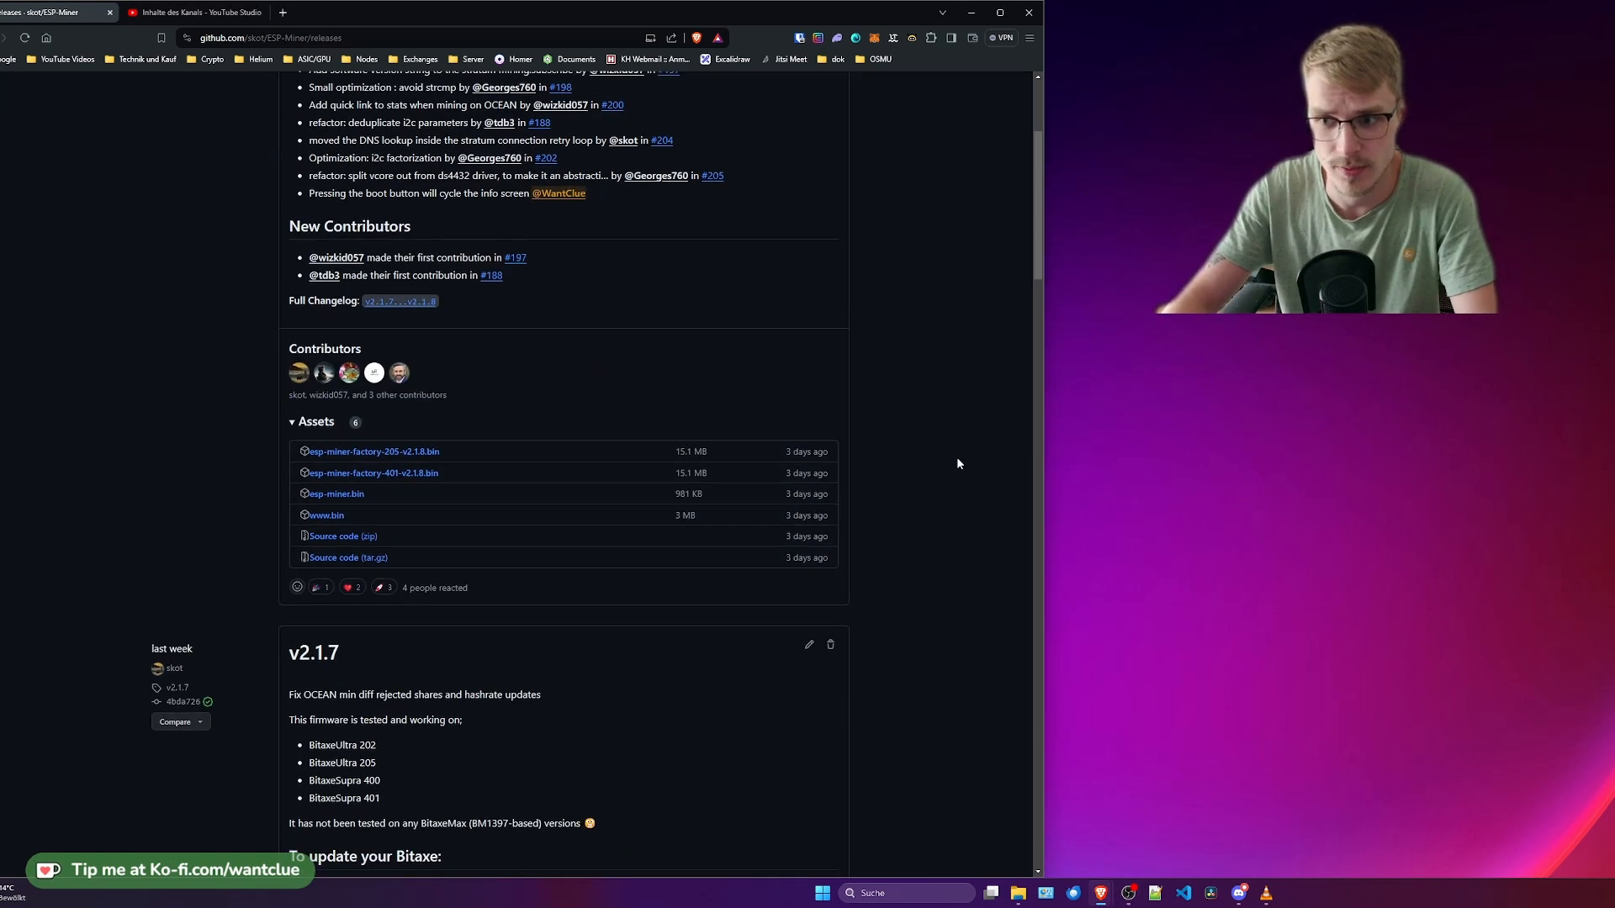
{"action": "scroll", "scroll_direction": "down", "scroll_amount": 3}
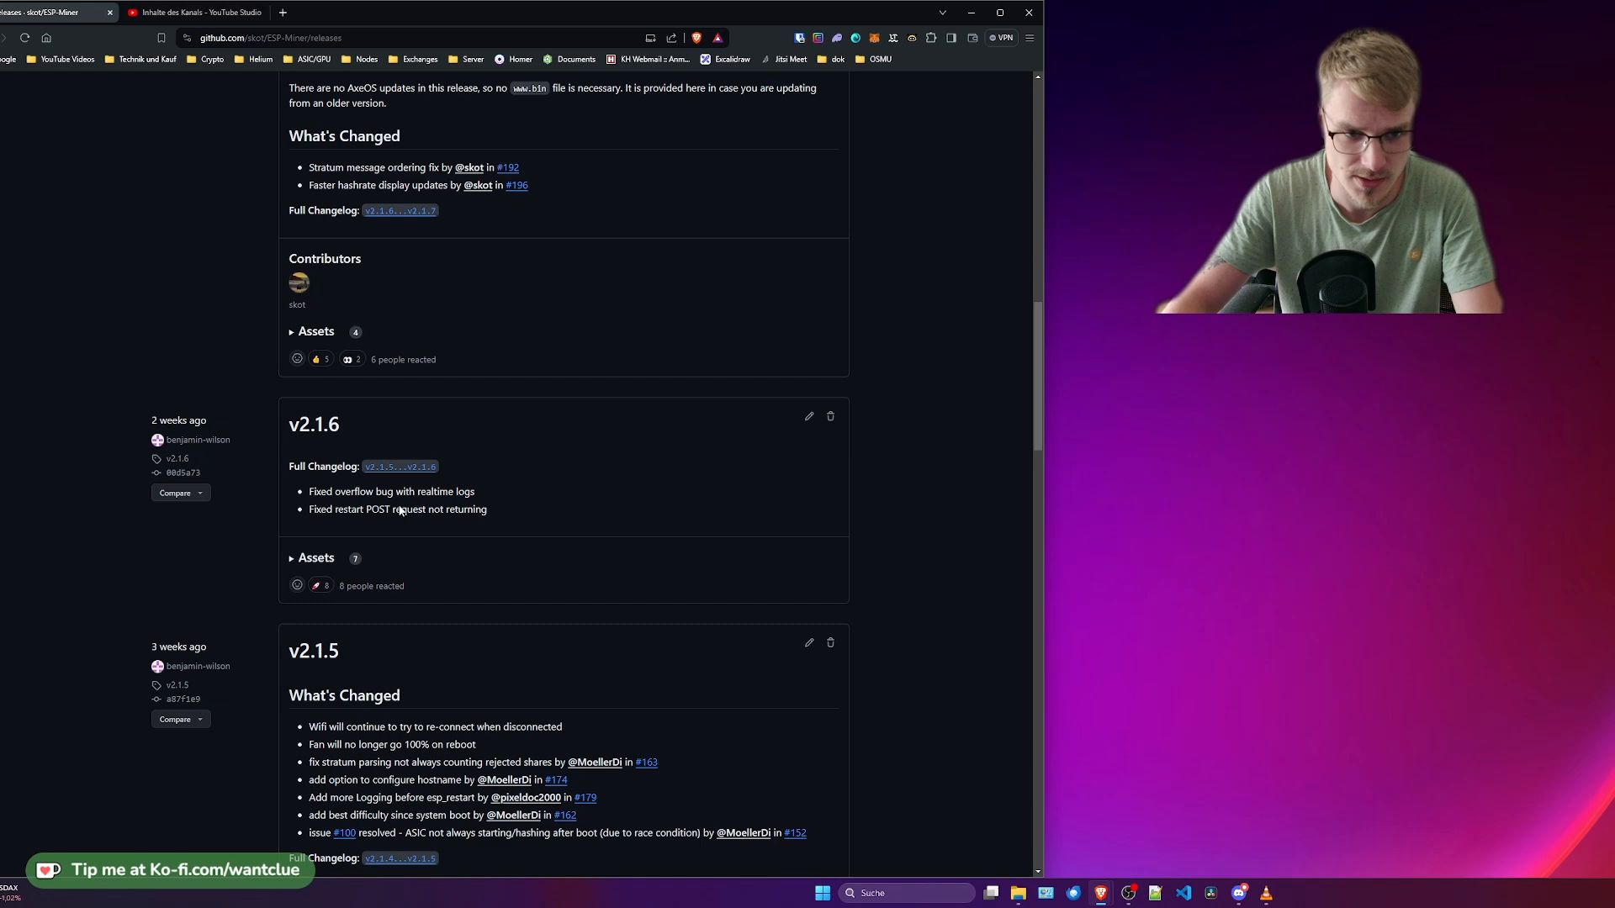
{"action": "scroll", "scroll_direction": "up", "scroll_amount": 3}
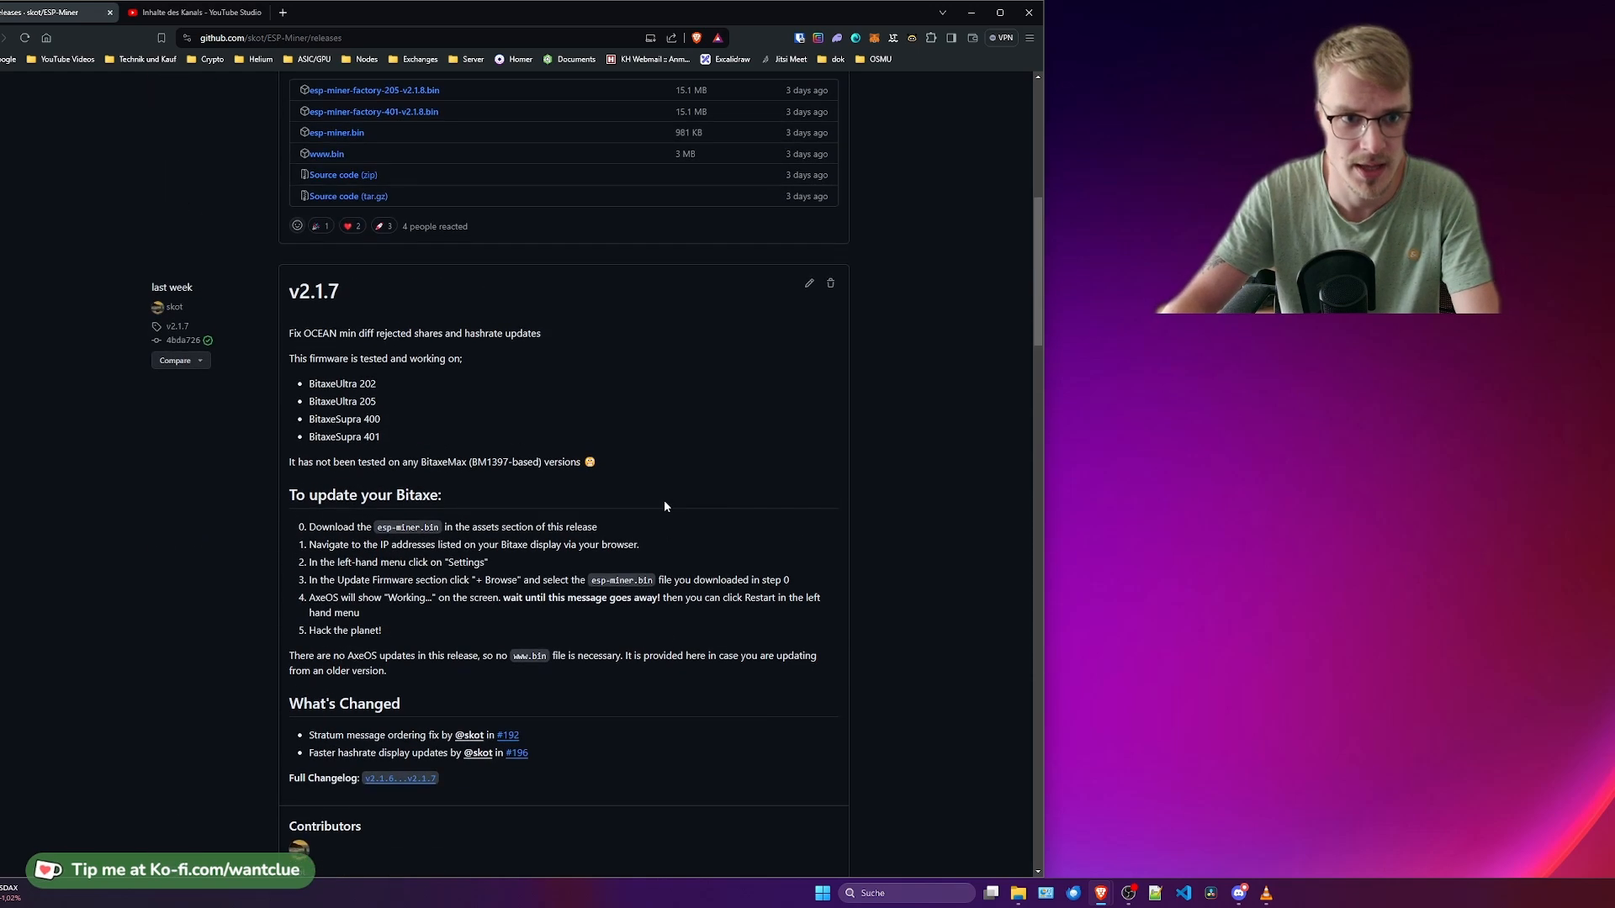
{"action": "mouse_move", "coordinate": [693, 453]}
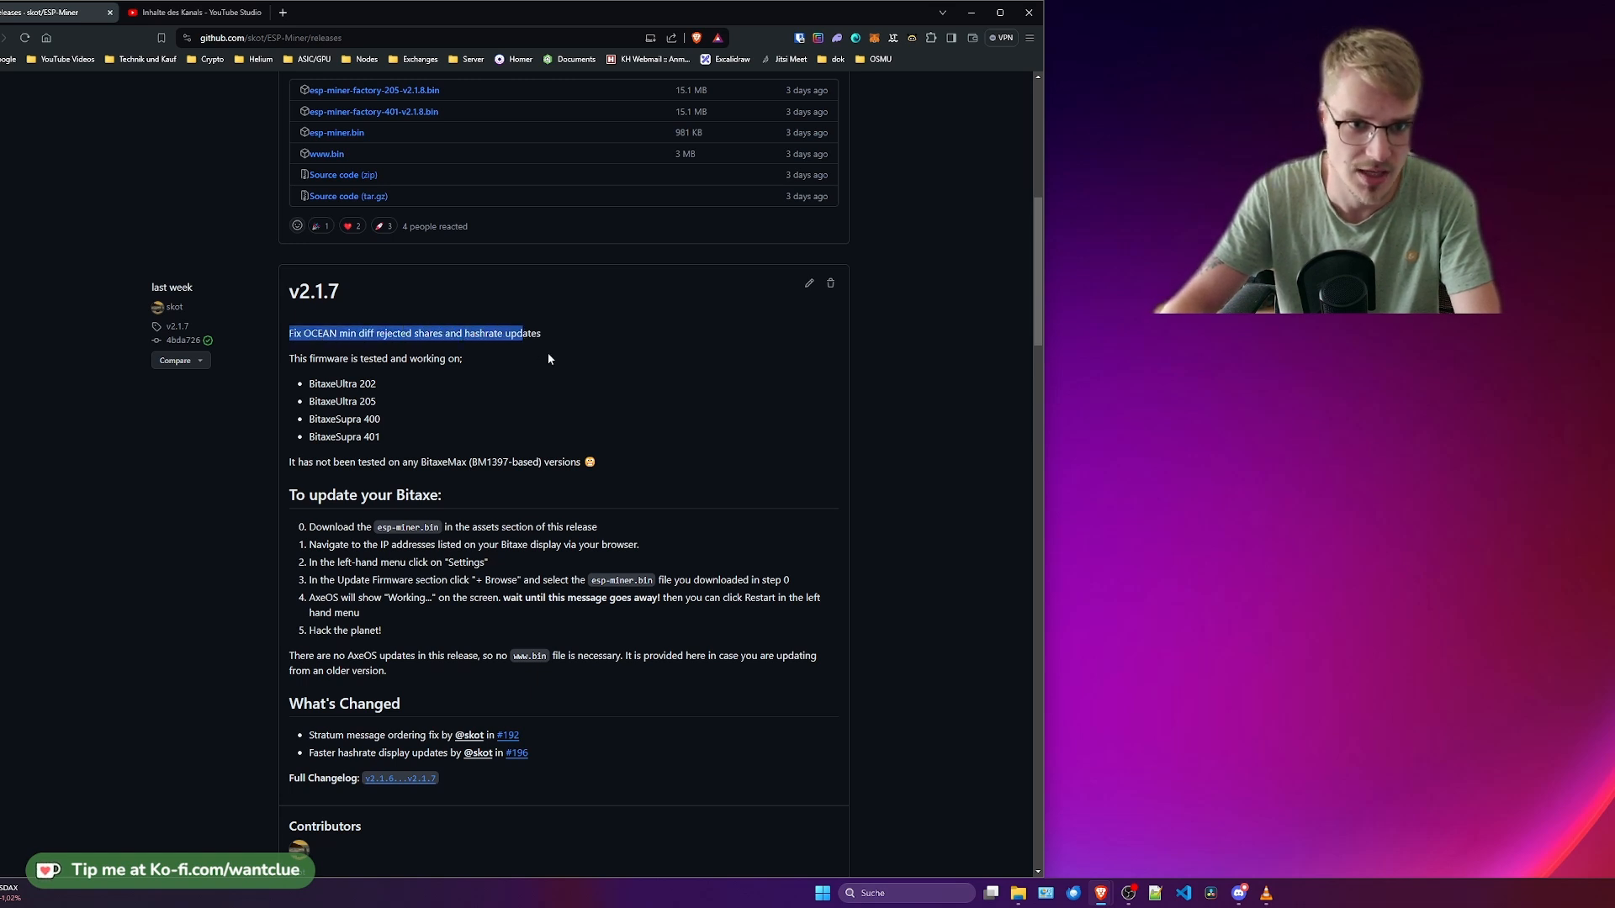
{"action": "left_click", "coordinate": [485, 382]}
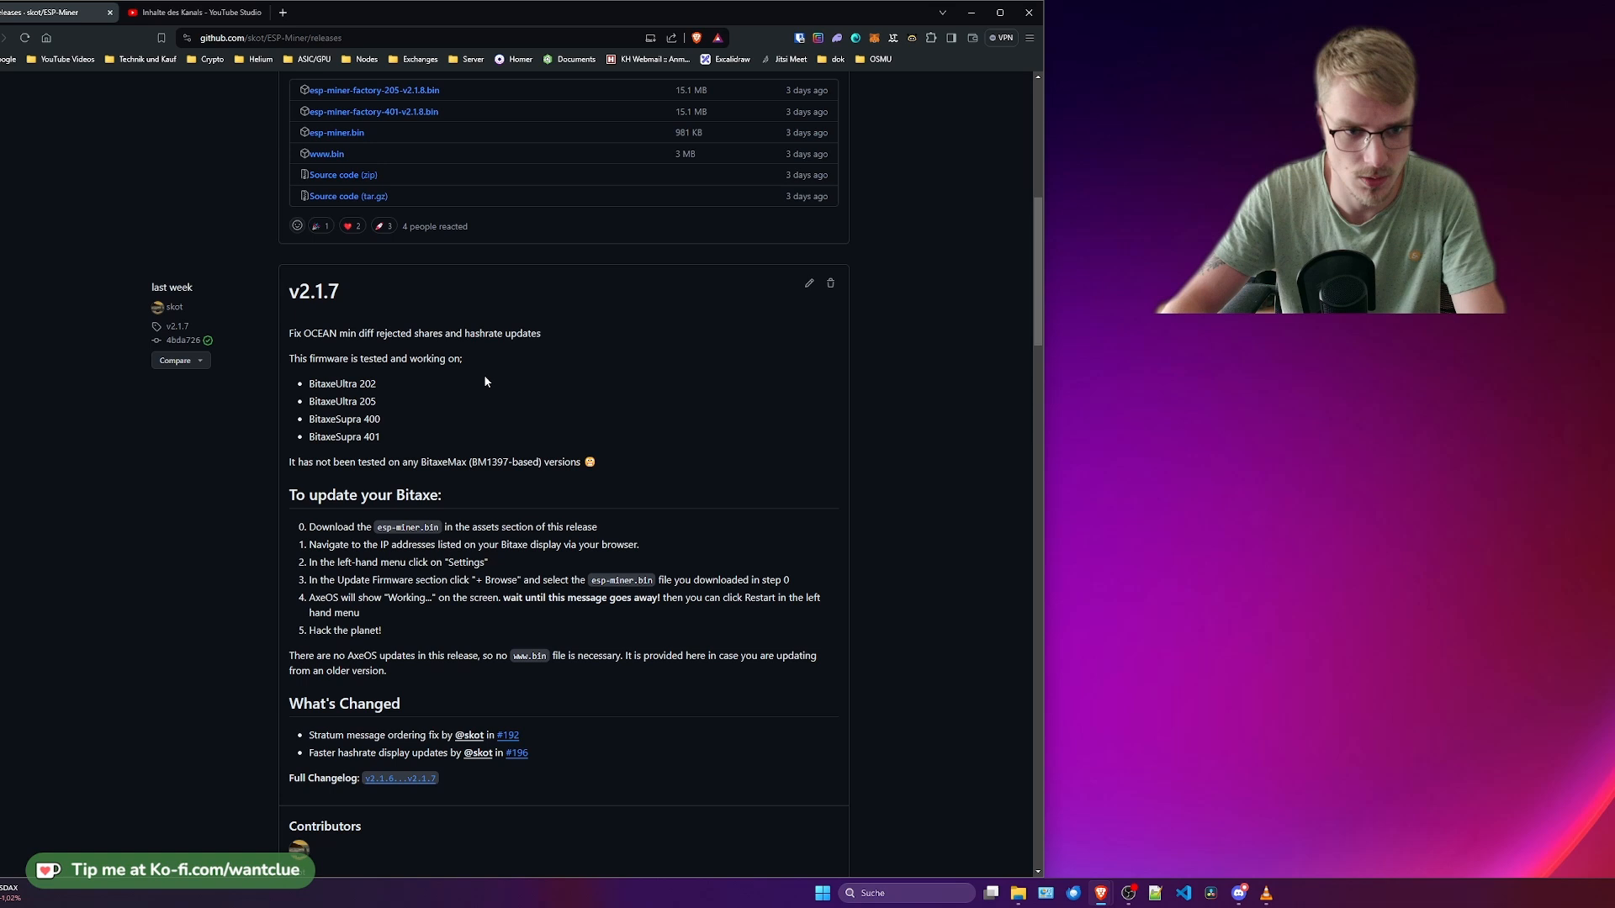
{"action": "scroll", "scroll_direction": "down", "scroll_amount": 3}
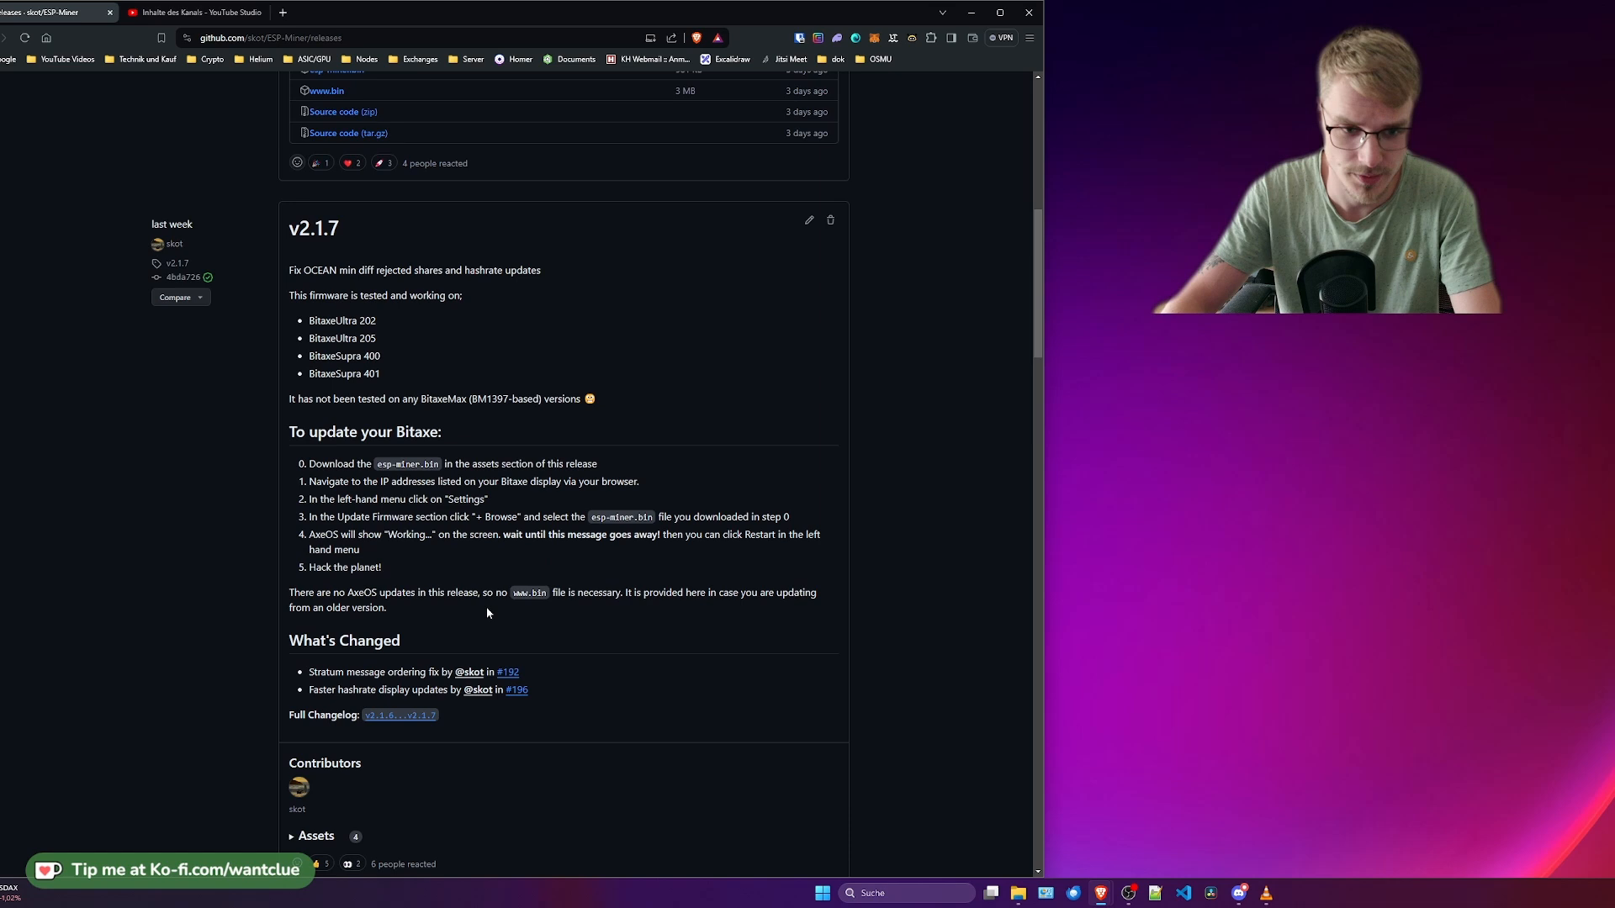
{"action": "mouse_move", "coordinate": [479, 678]}
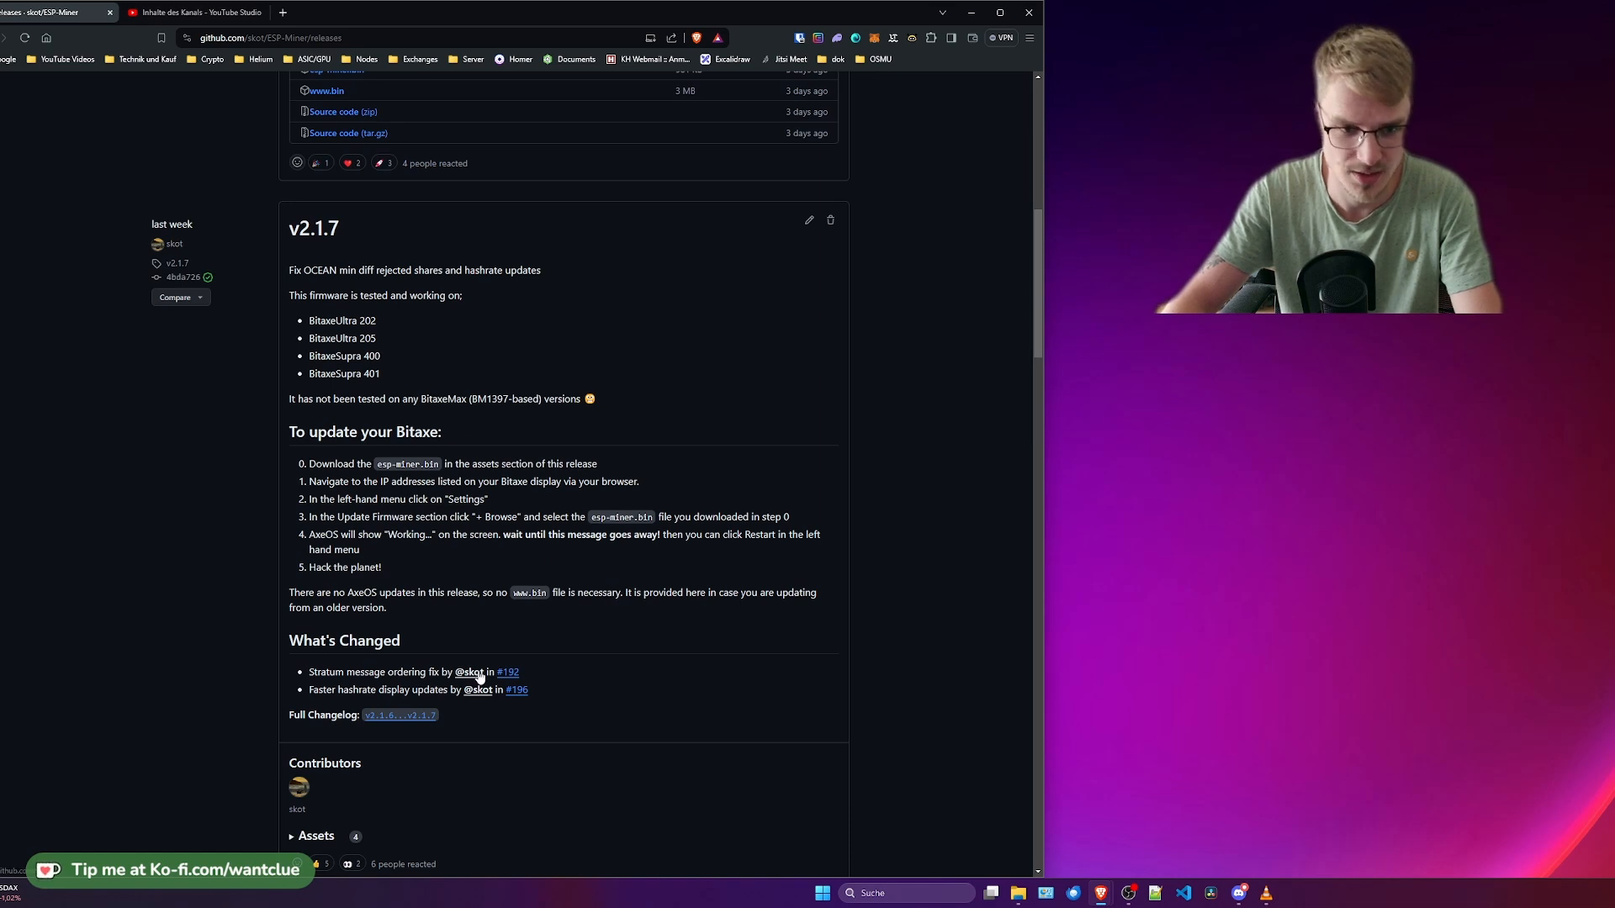
{"action": "mouse_move", "coordinate": [609, 671]}
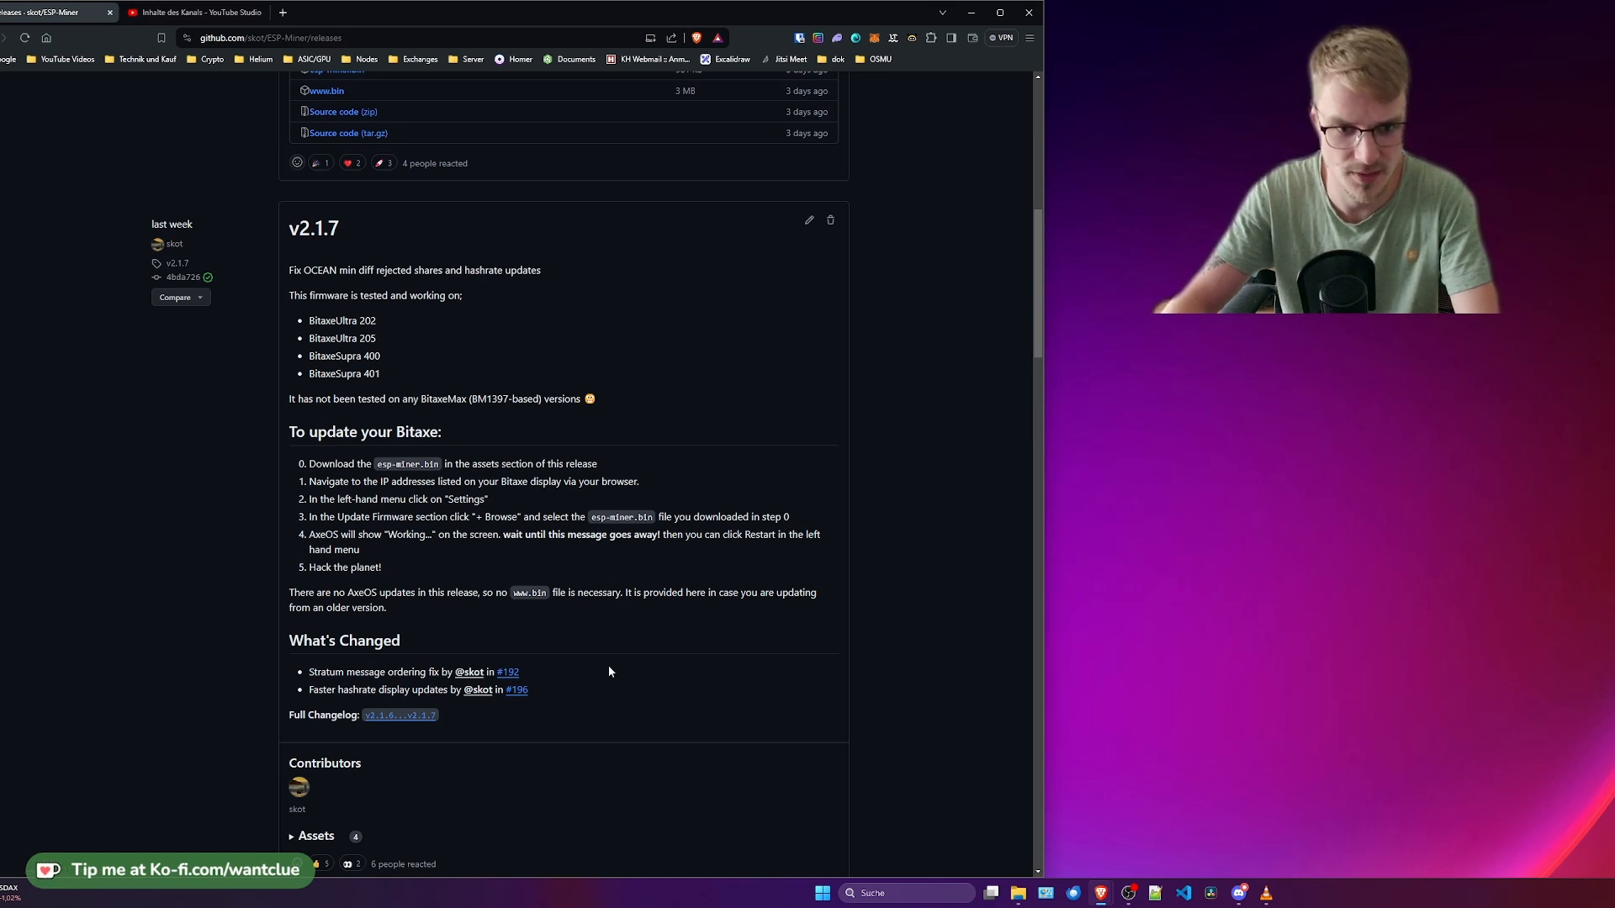
{"action": "mouse_move", "coordinate": [428, 325]}
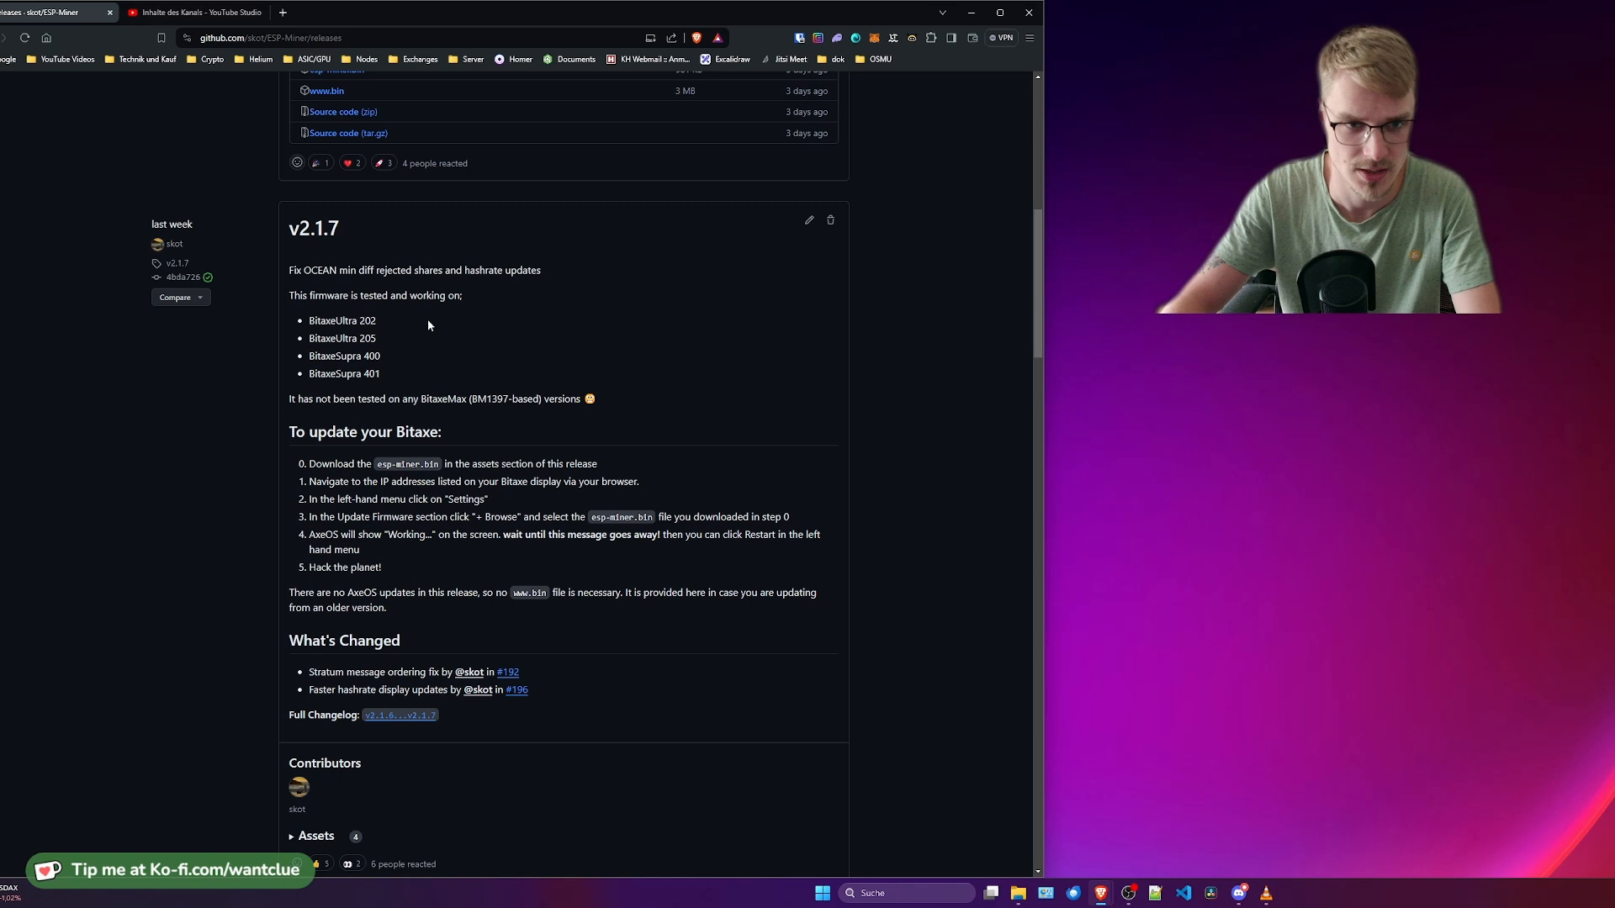
{"action": "mouse_move", "coordinate": [466, 355]}
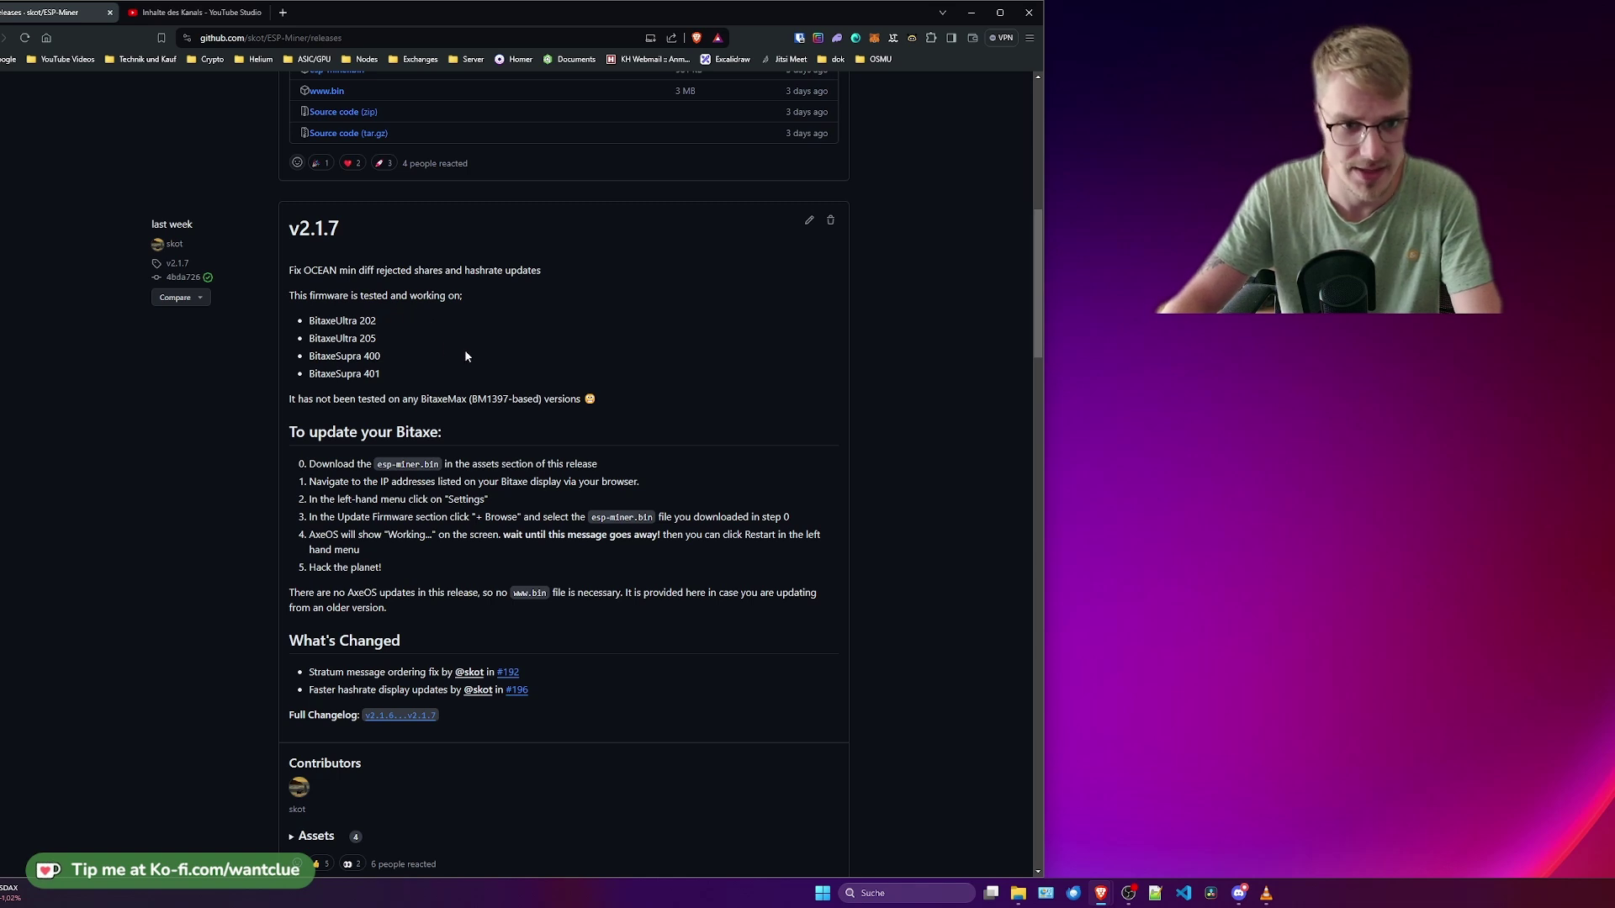
{"action": "mouse_move", "coordinate": [655, 374]}
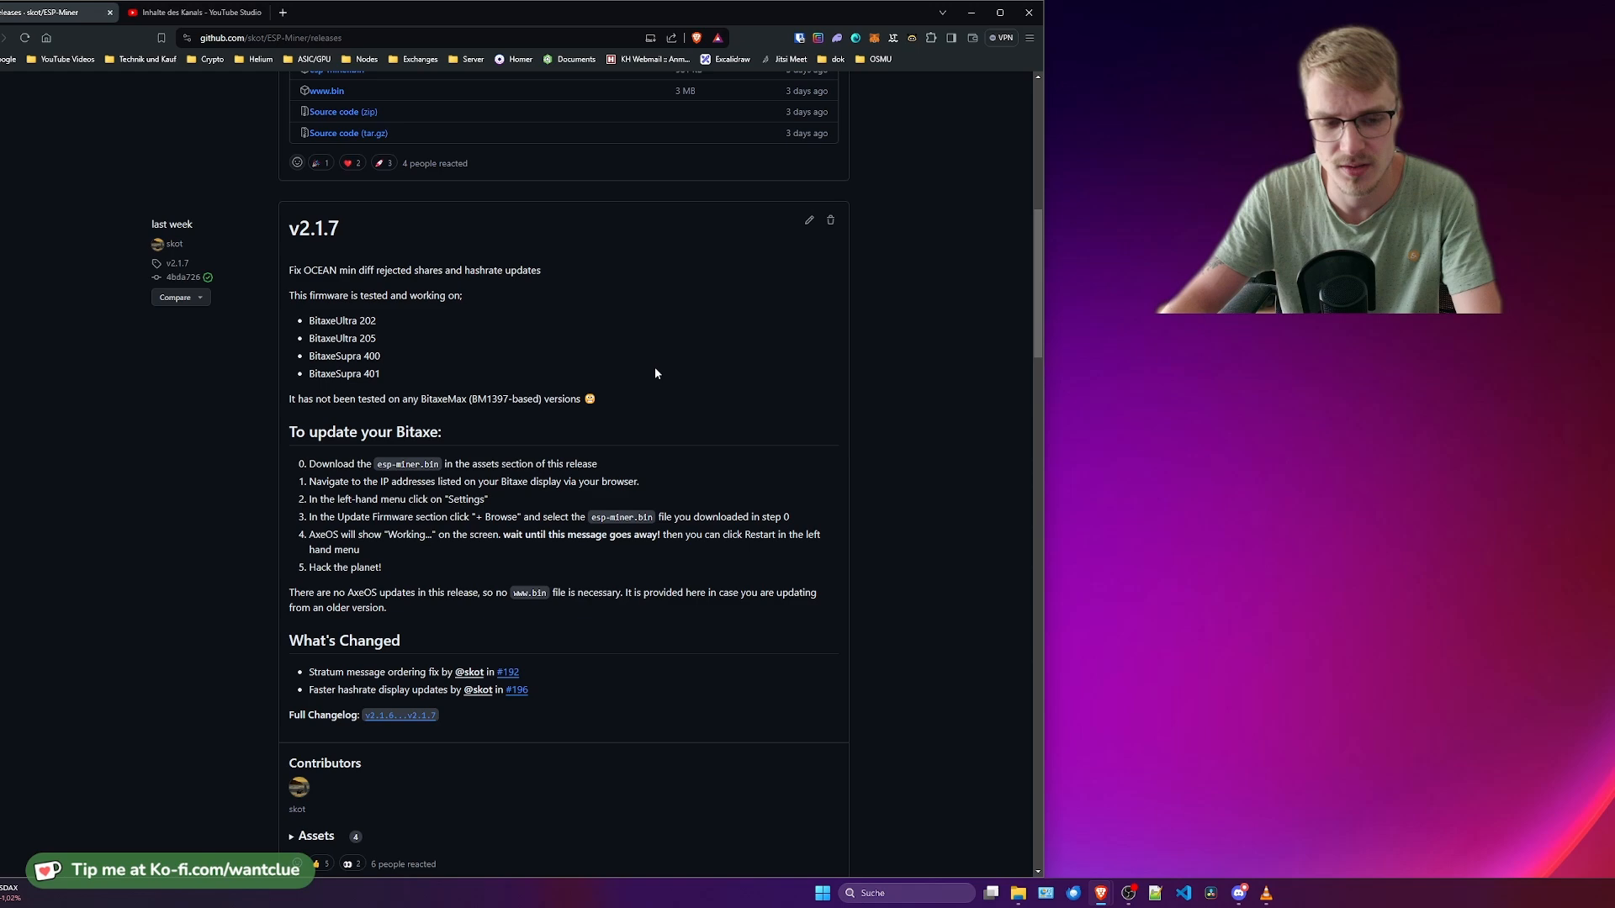
{"action": "scroll", "scroll_direction": "up", "scroll_amount": 3}
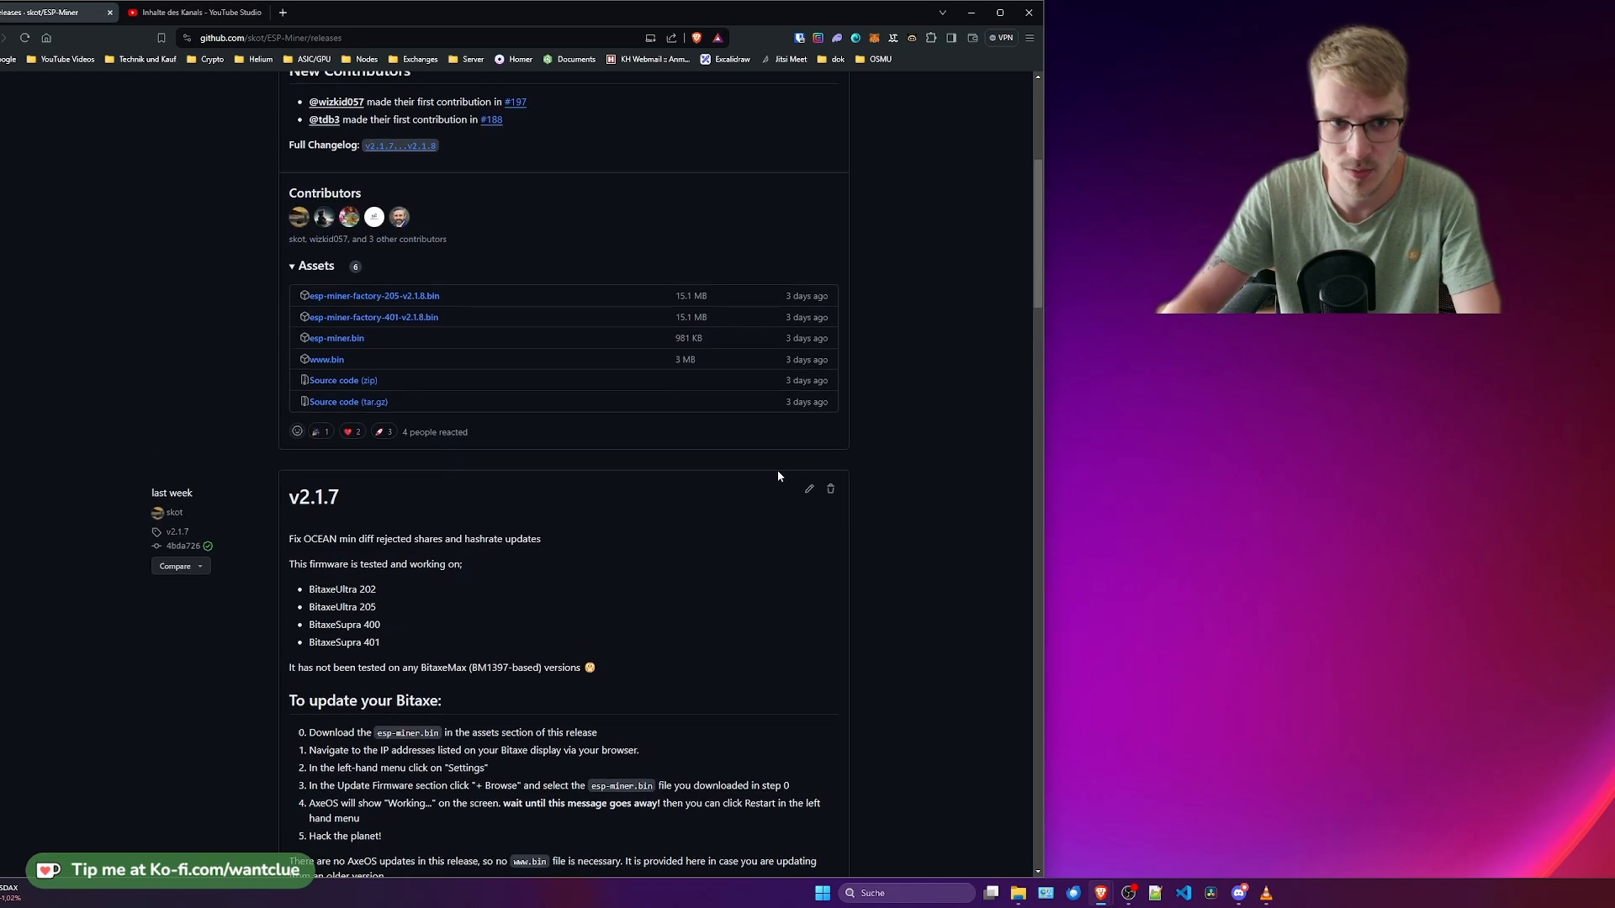
- Scroll back to the top to review the v2.1.8 What's Changed list and its contributors
{"action": "scroll", "scroll_direction": "up", "scroll_amount": 3}
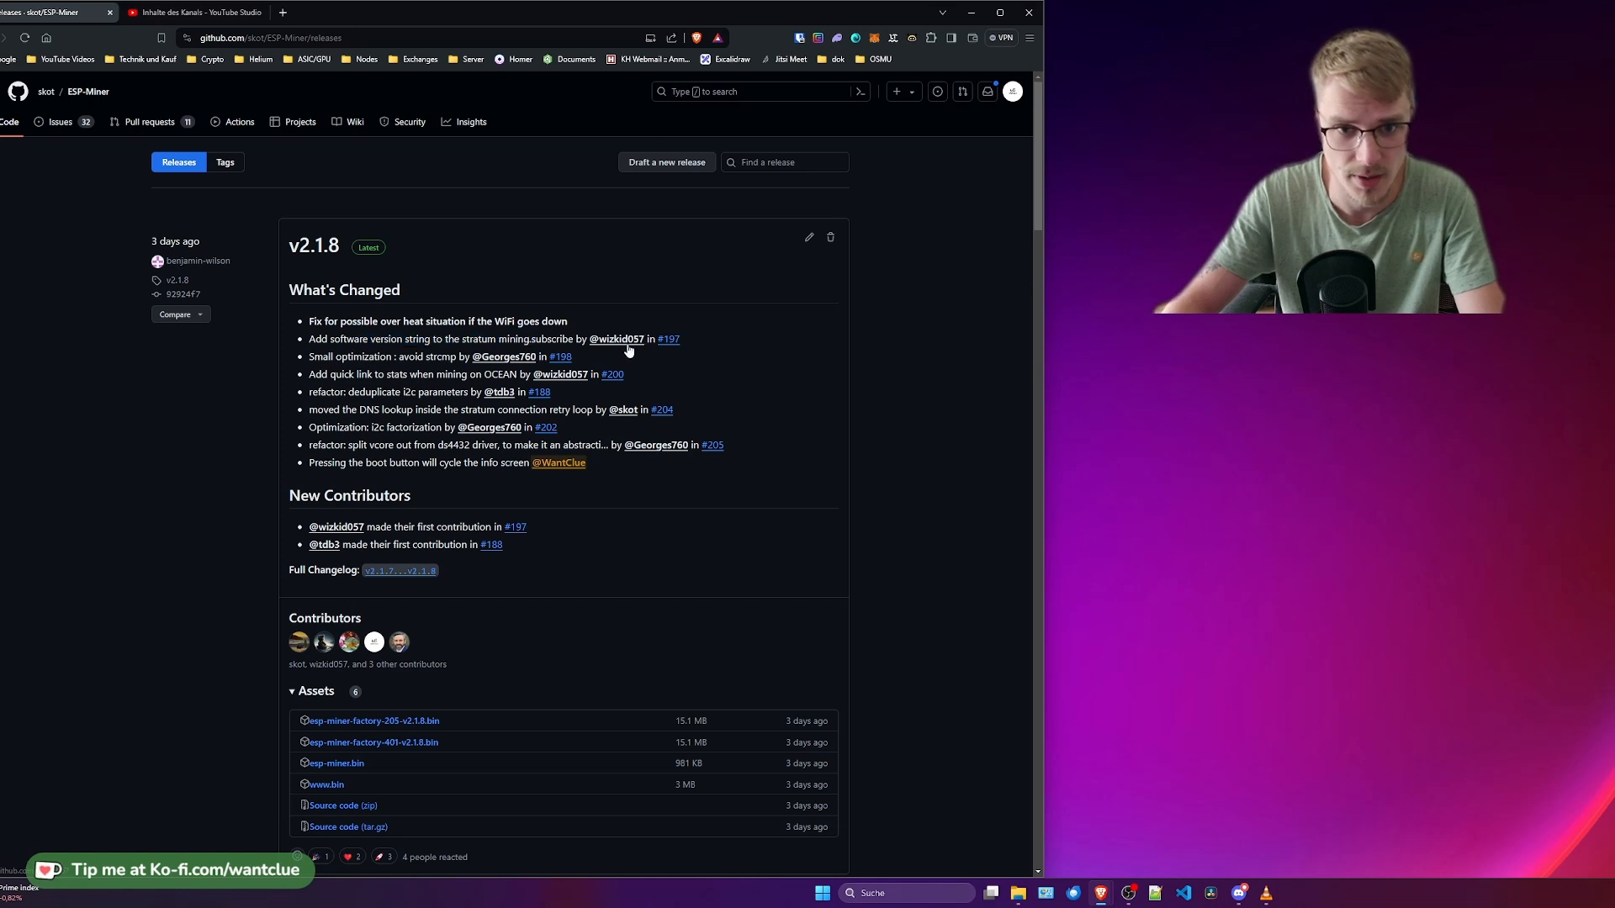
{"action": "mouse_move", "coordinate": [615, 338]}
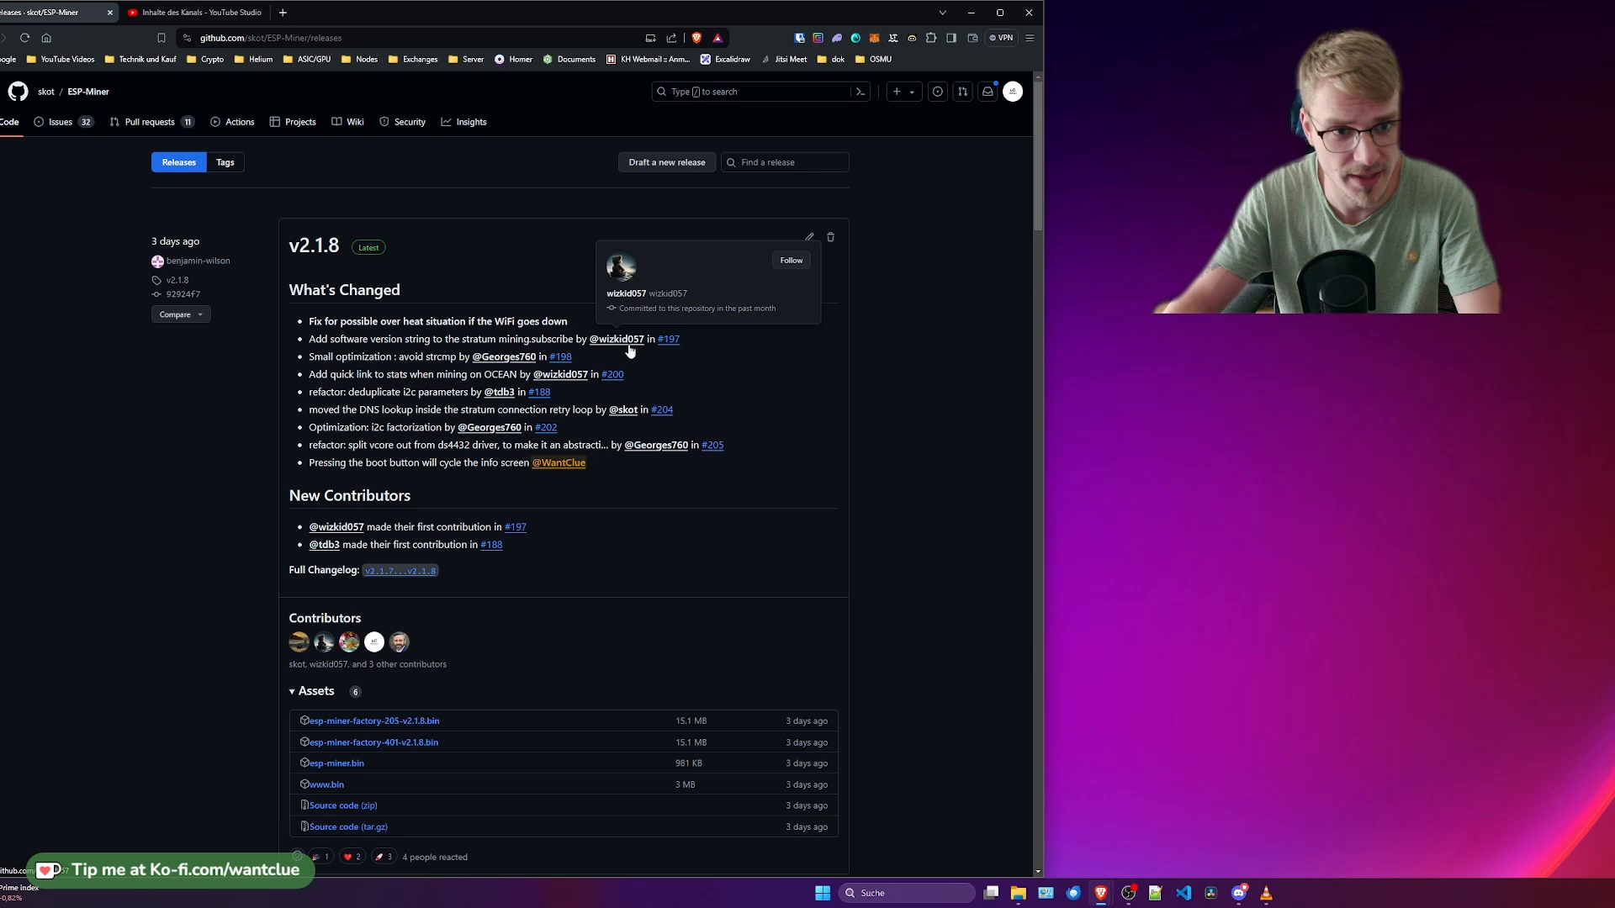
{"action": "mouse_move", "coordinate": [365, 357]}
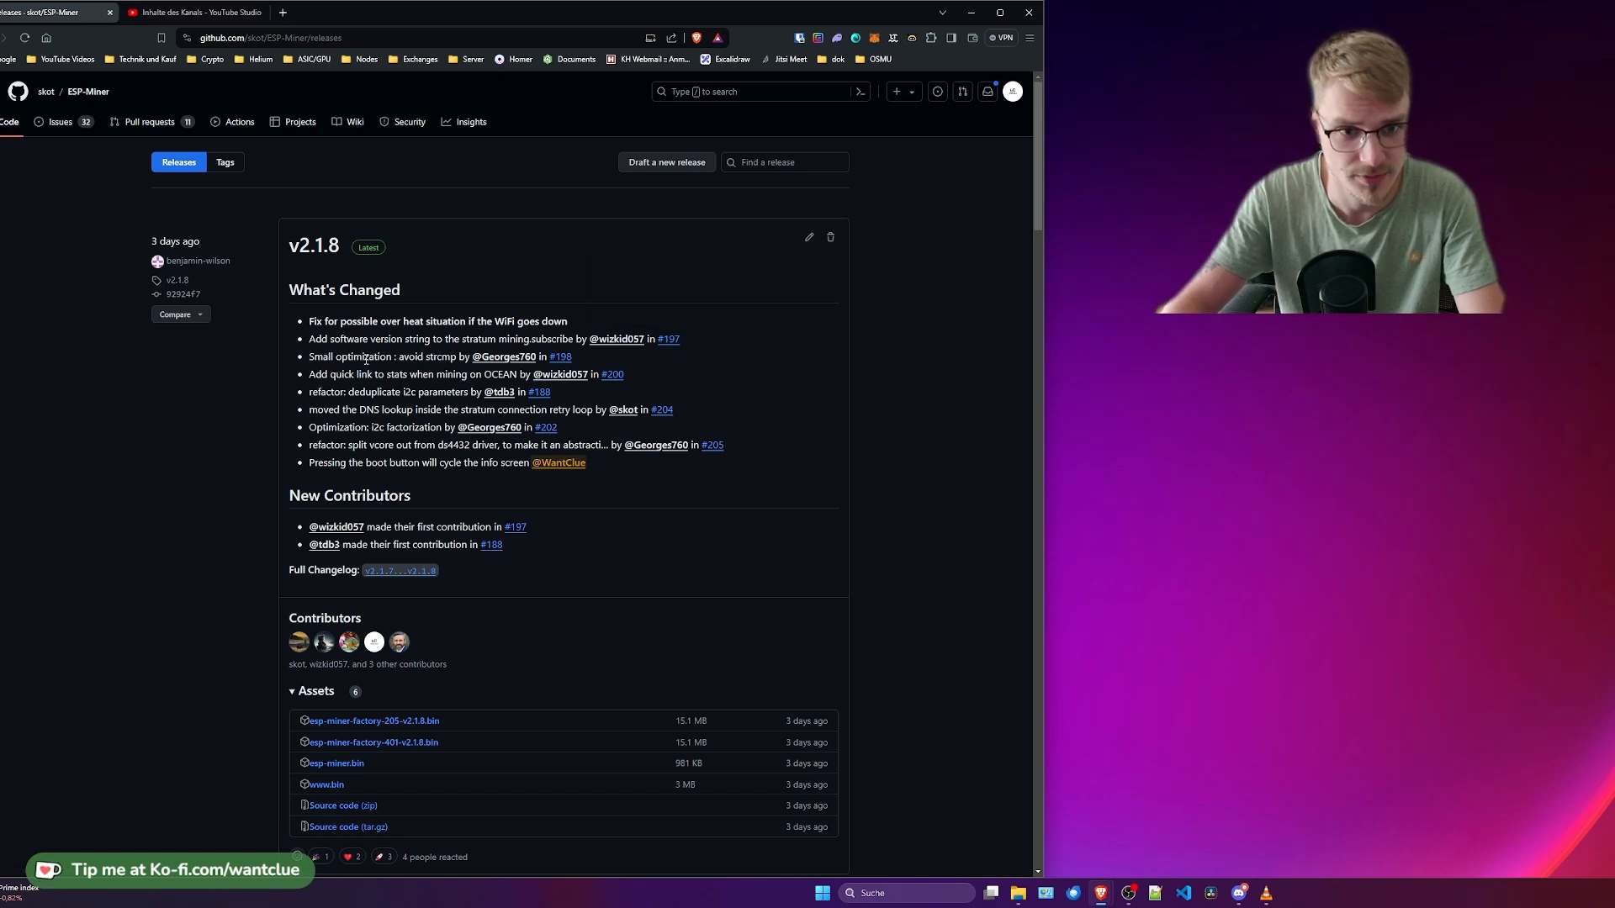
{"action": "mouse_move", "coordinate": [503, 356]}
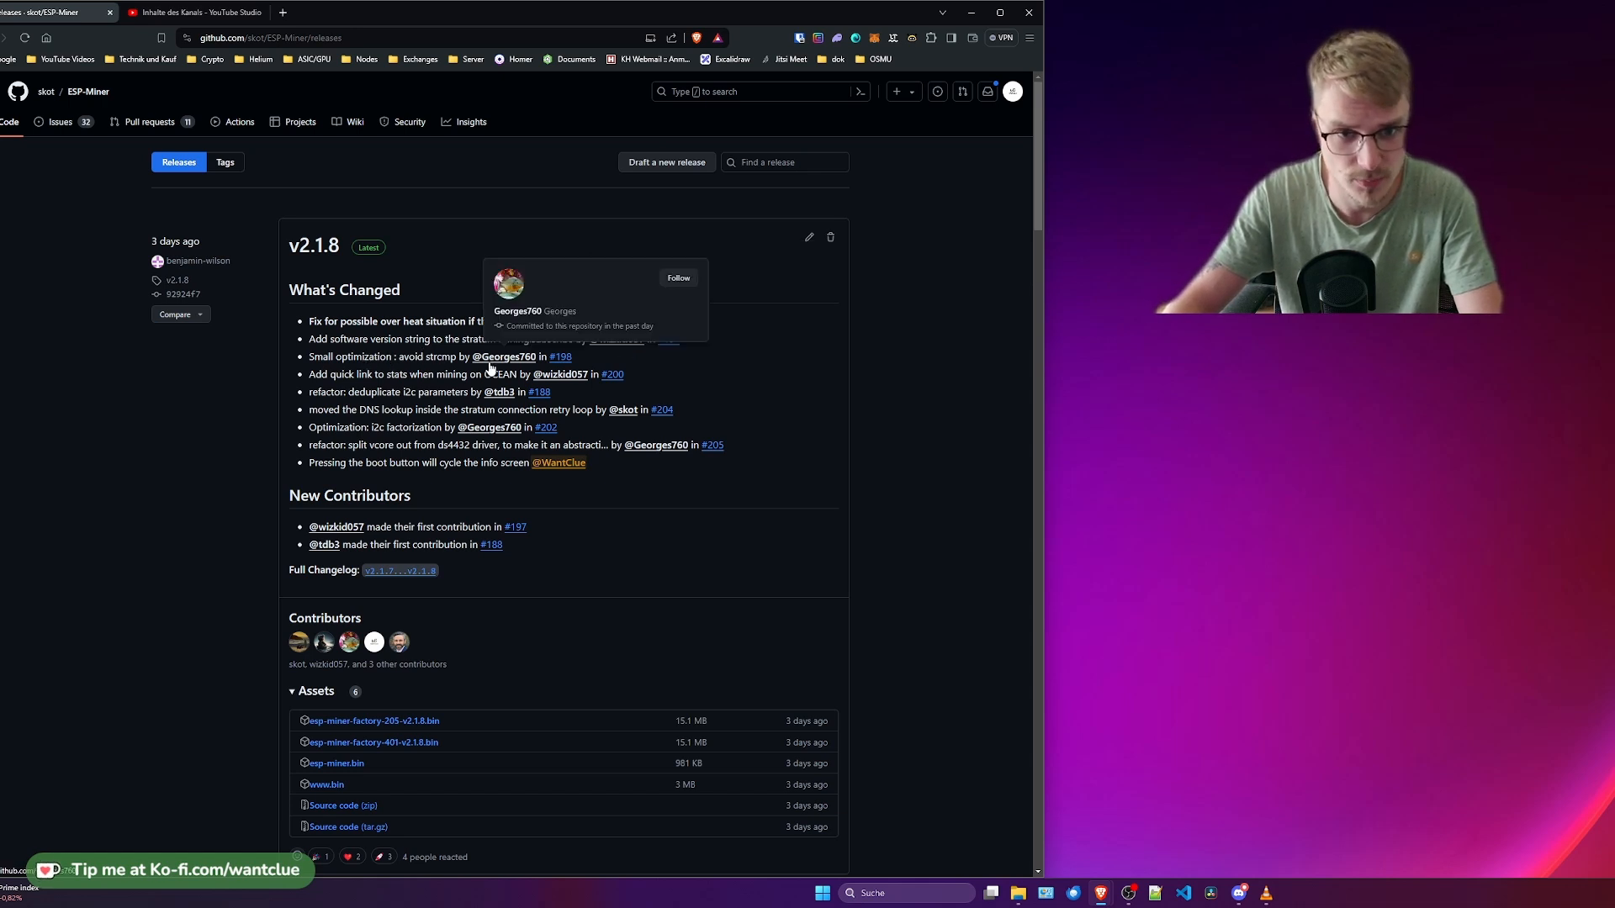
{"action": "mouse_move", "coordinate": [348, 387]}
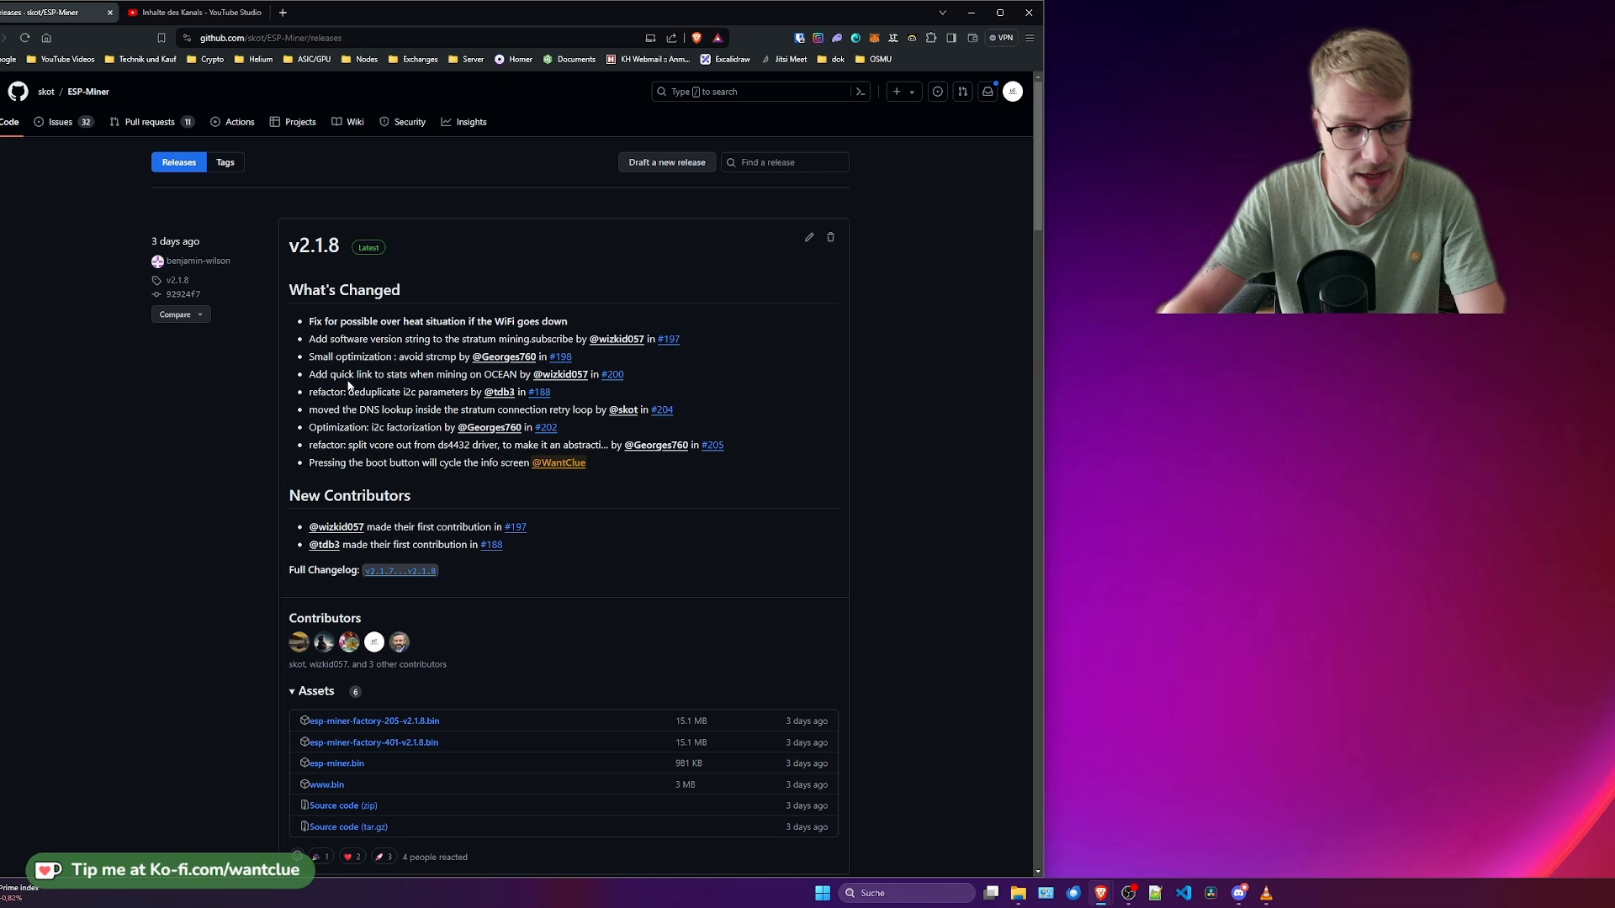
{"action": "mouse_move", "coordinate": [514, 370]}
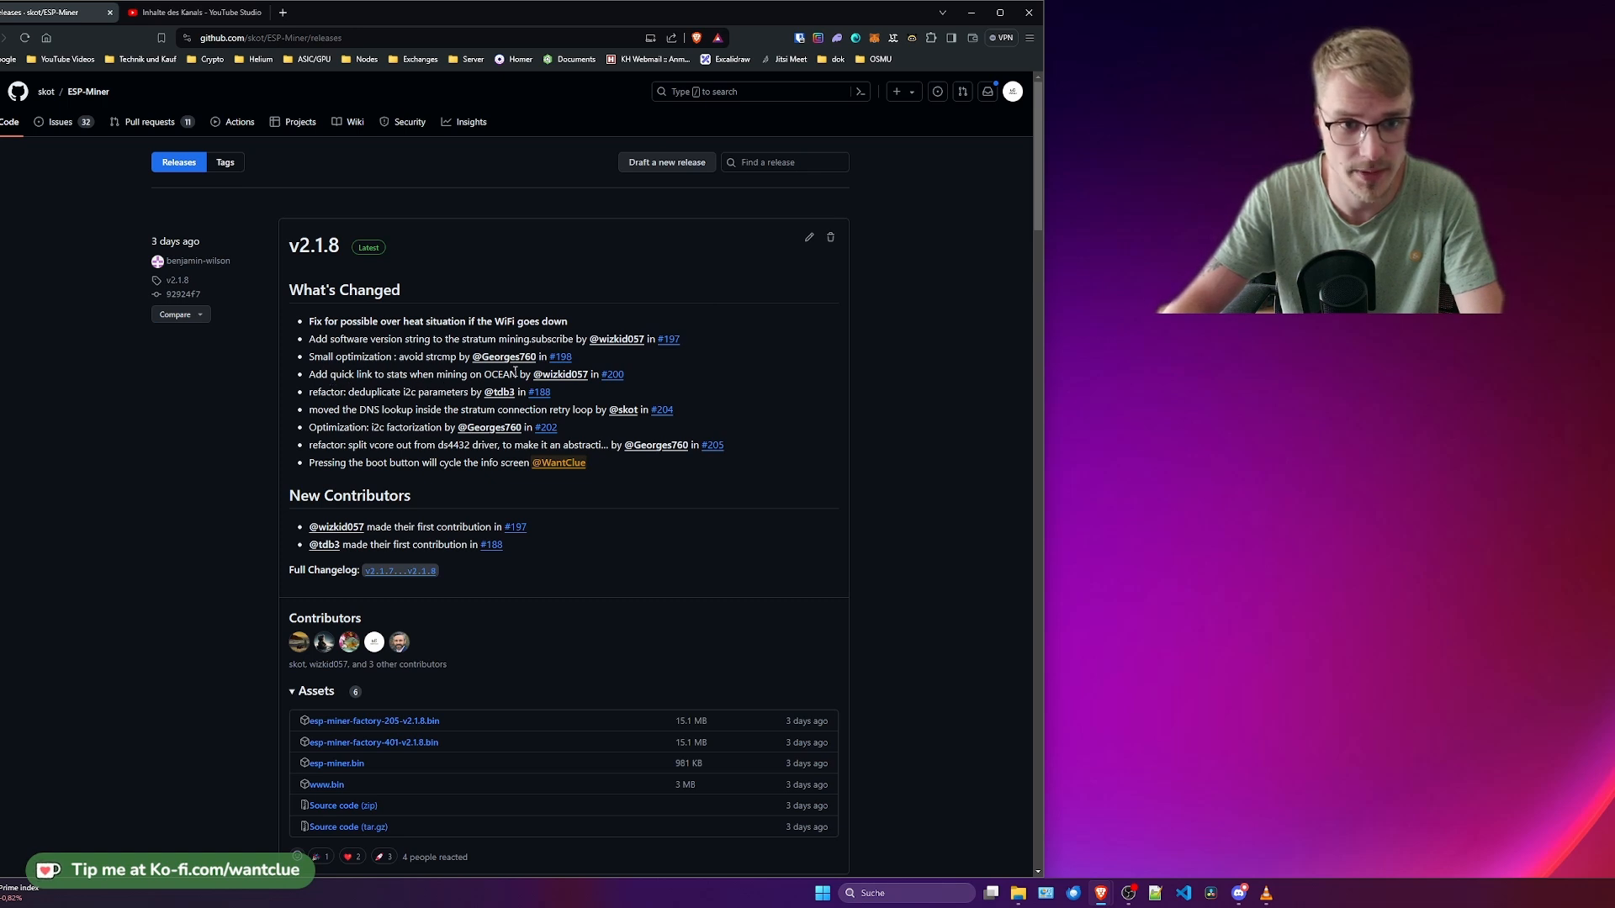
{"action": "mouse_move", "coordinate": [554, 382]}
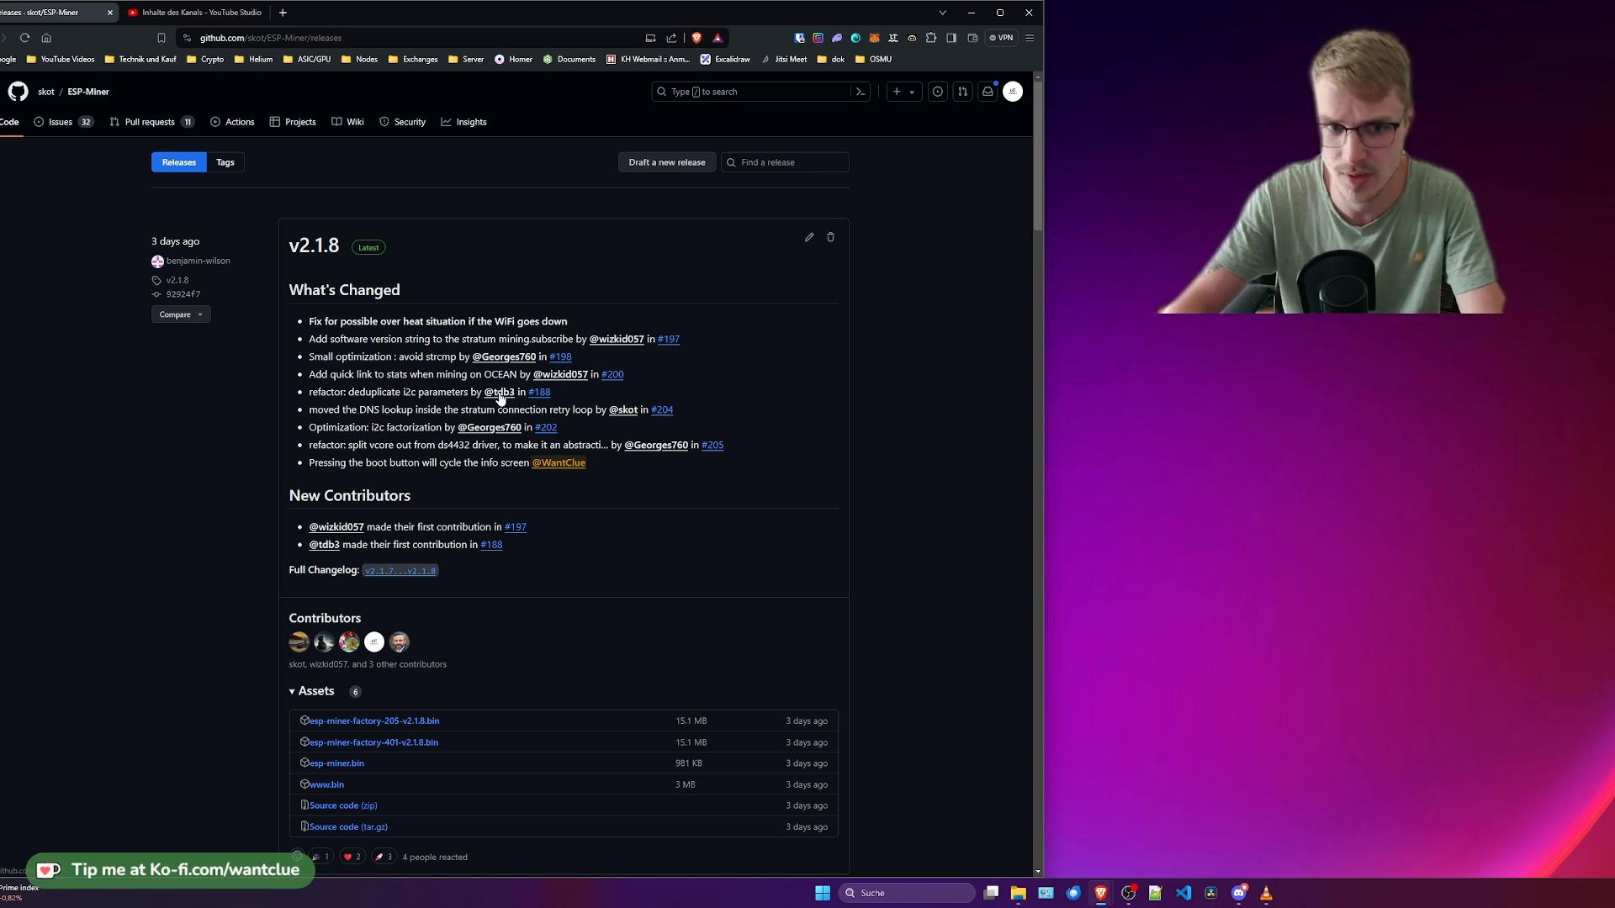
{"action": "mouse_move", "coordinate": [410, 405]}
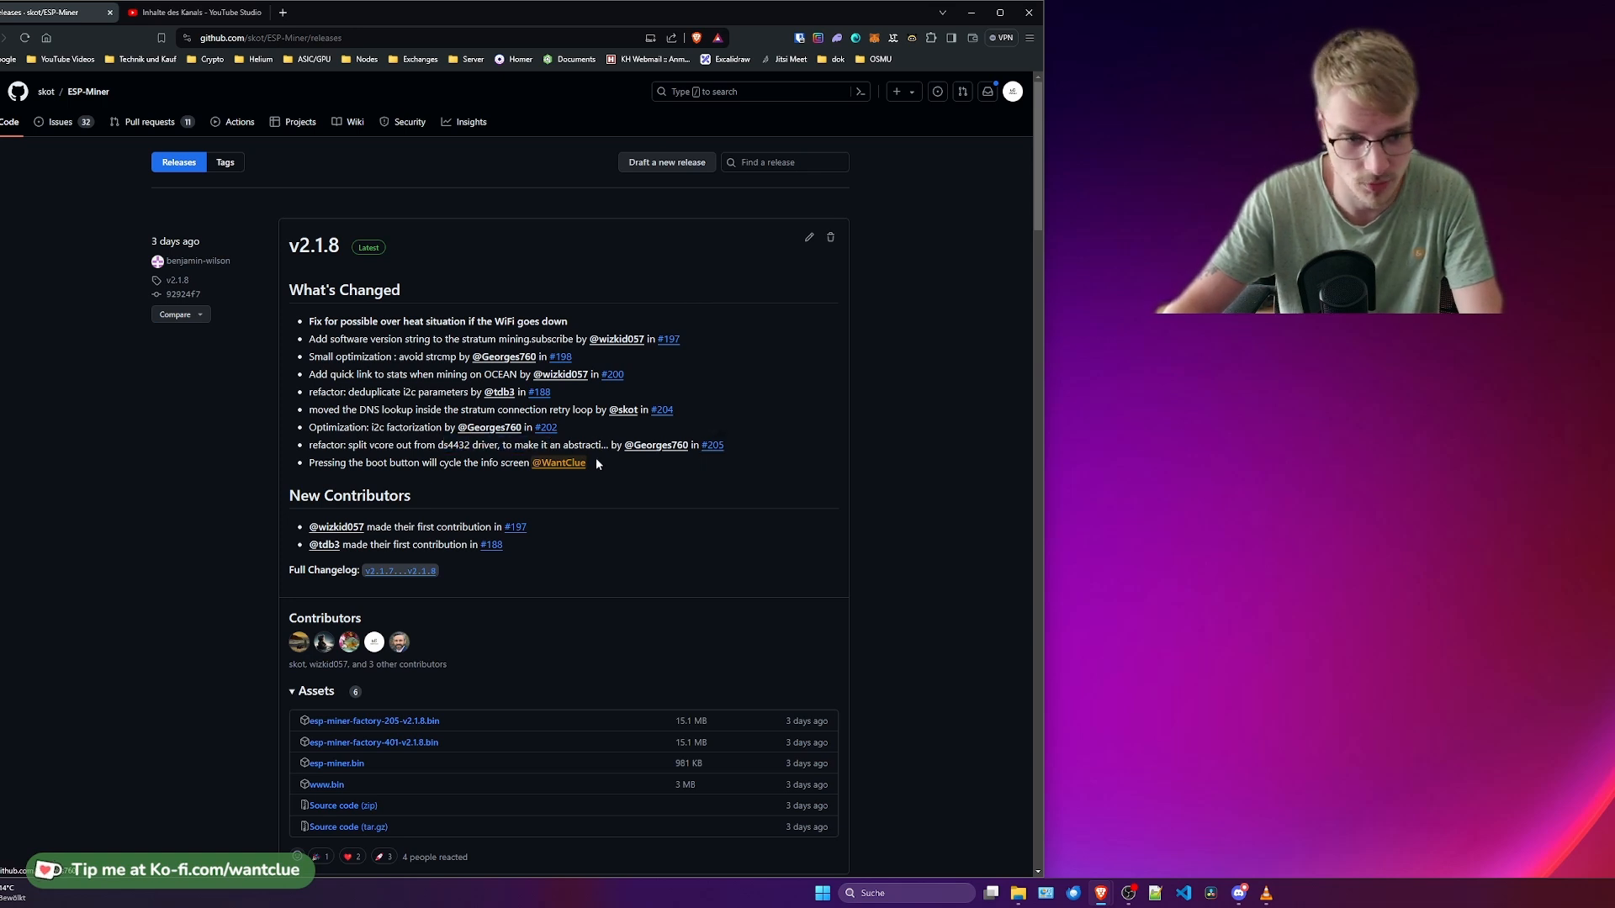
{"action": "mouse_move", "coordinate": [501, 484]}
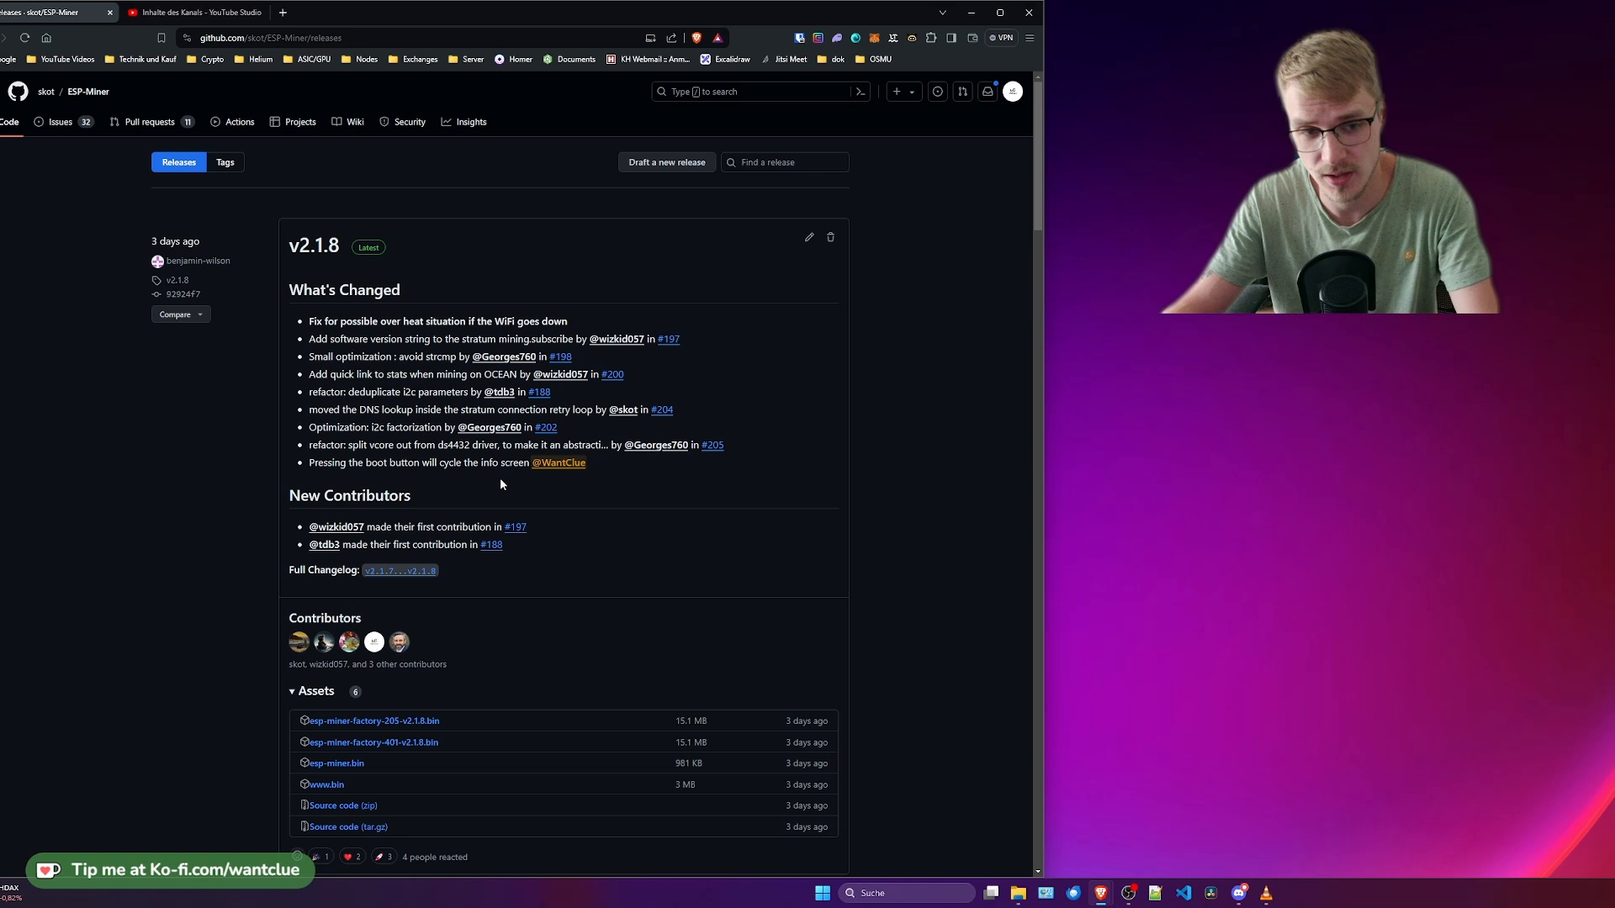